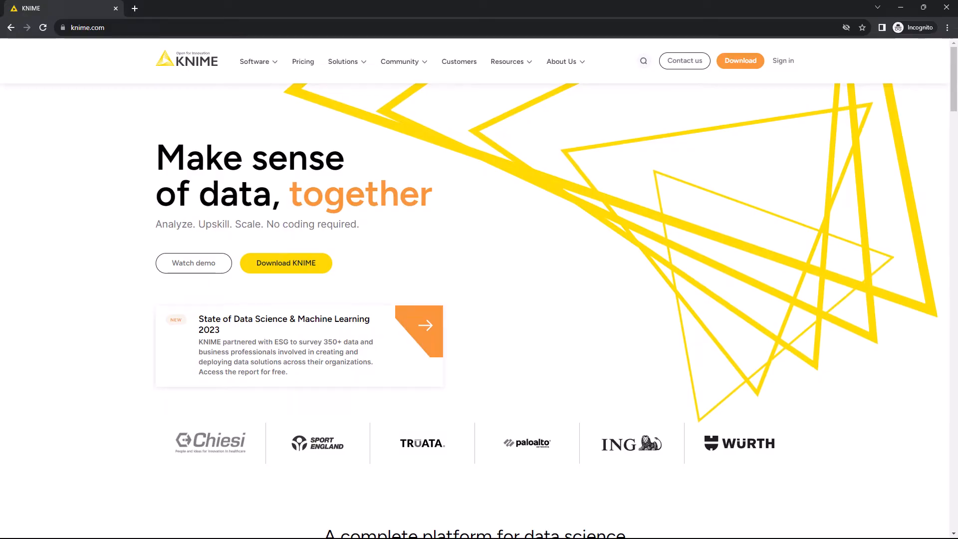
mouse_move(747, 64)
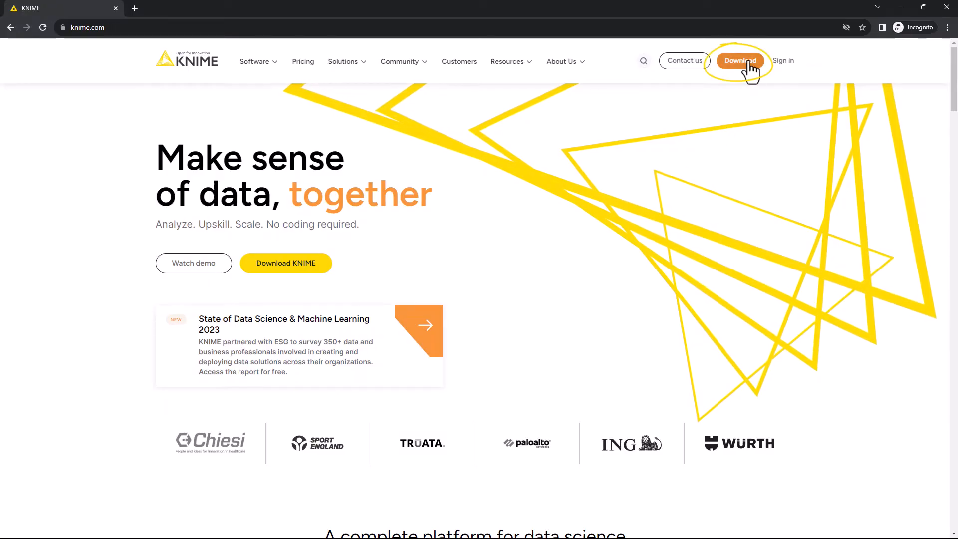
- Accept the KNIME terms and conditions on the Download page and submit the form
click(740, 60)
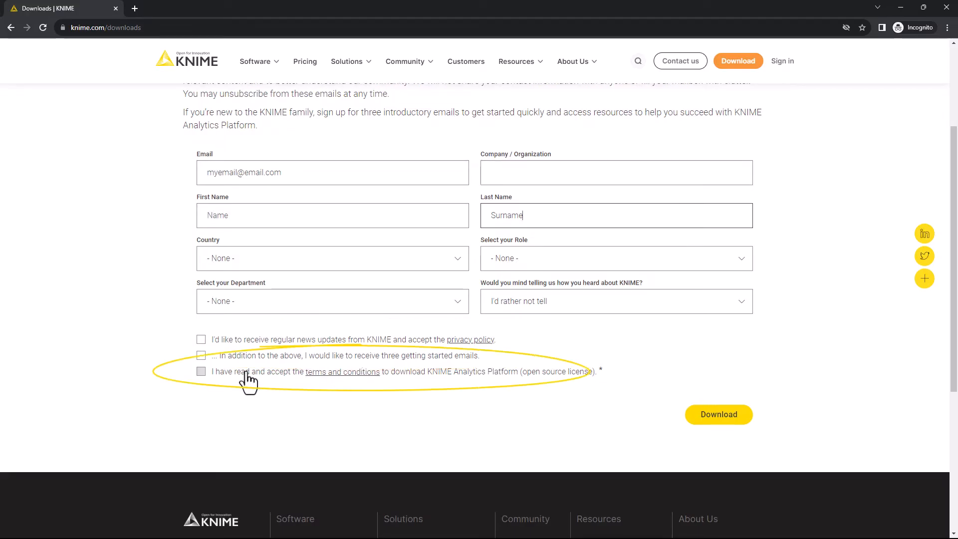
click(202, 372)
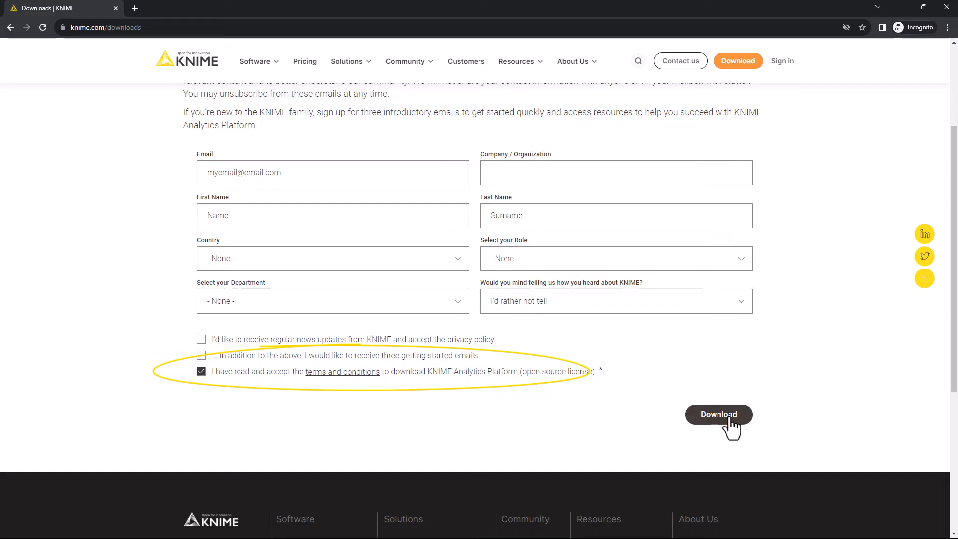
click(718, 415)
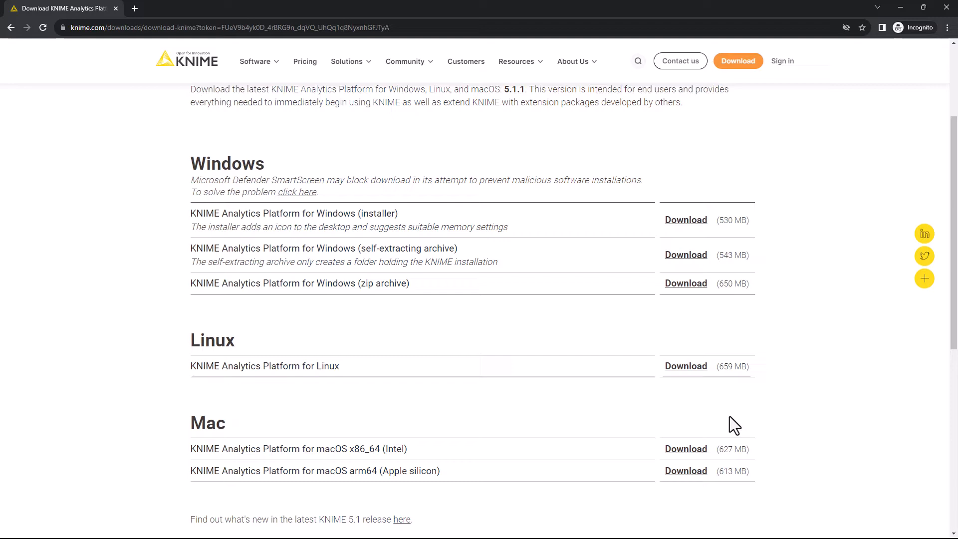
- Download the 'KNIME Analytics Platform for Windows (installer)' version
click(686, 219)
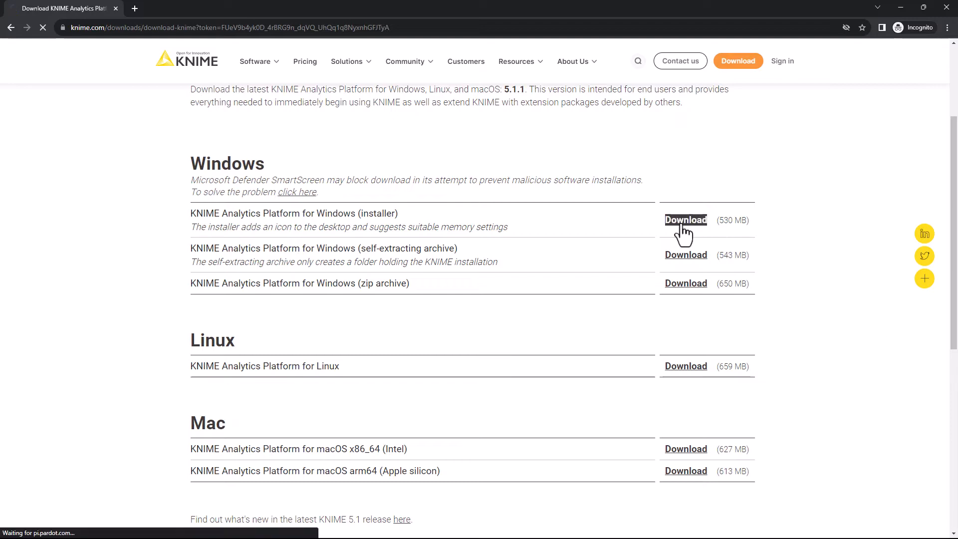
click(686, 220)
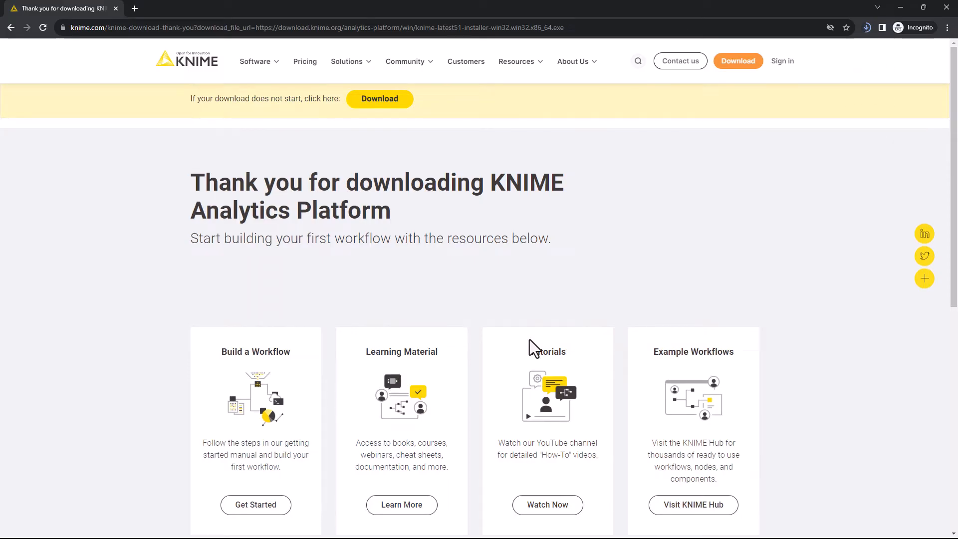
- Scroll down the thank-you page to its learning resources and Installation Guide note
scroll(down, 3)
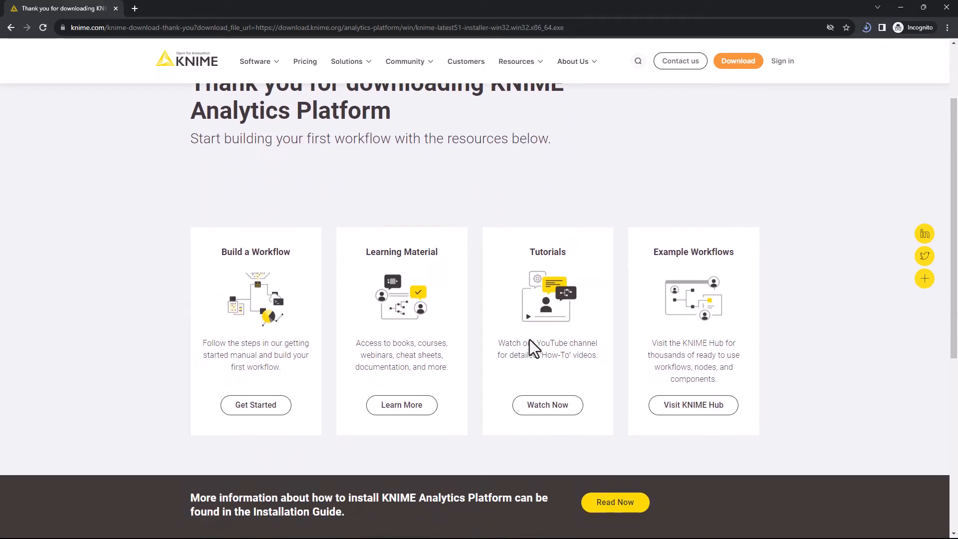
mouse_move(841, 318)
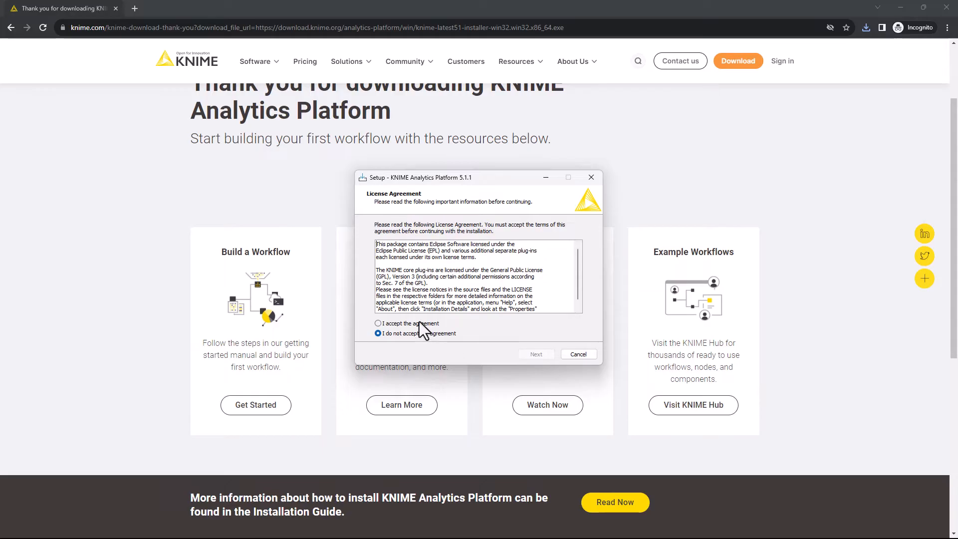
- Accept the license and keep C:\Program Files\KNIME and the KNIME Start Menu folder
click(536, 354)
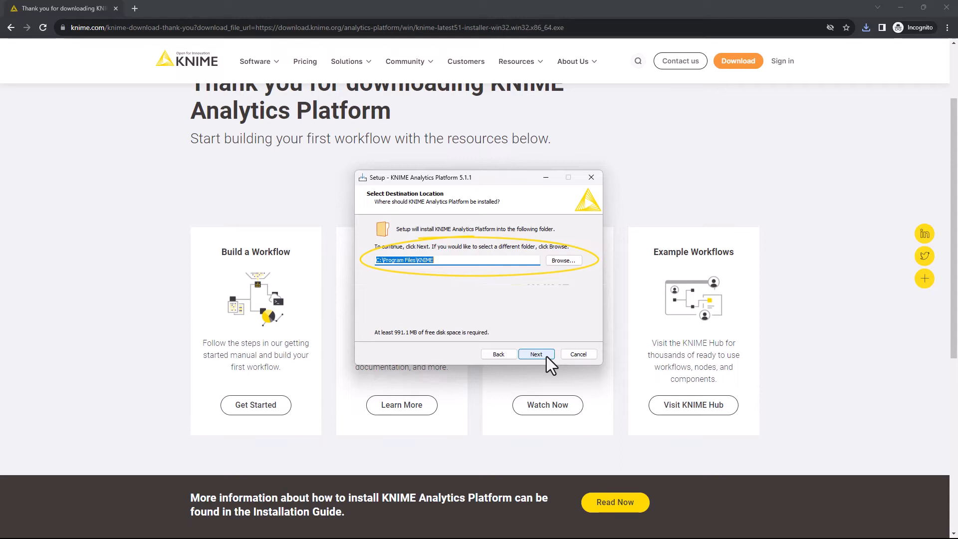
click(537, 354)
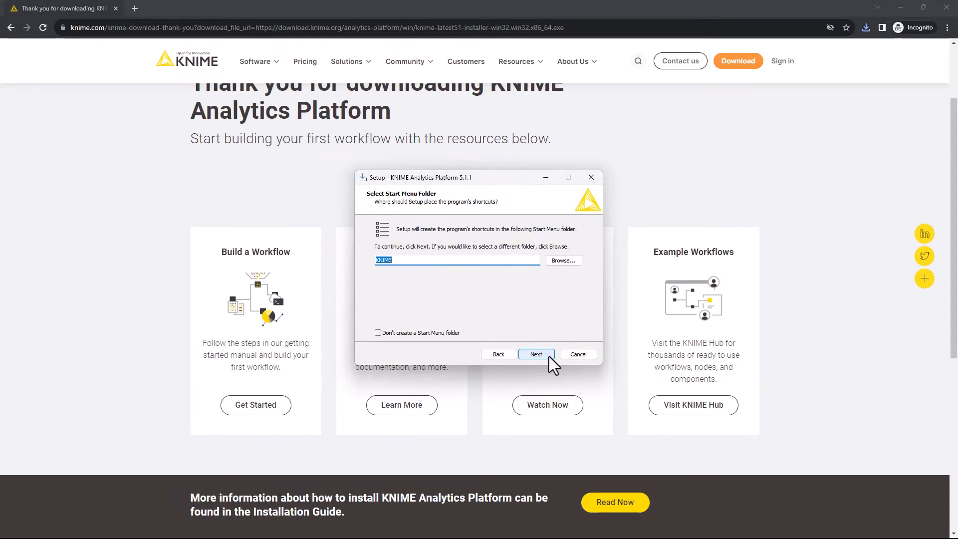
click(537, 354)
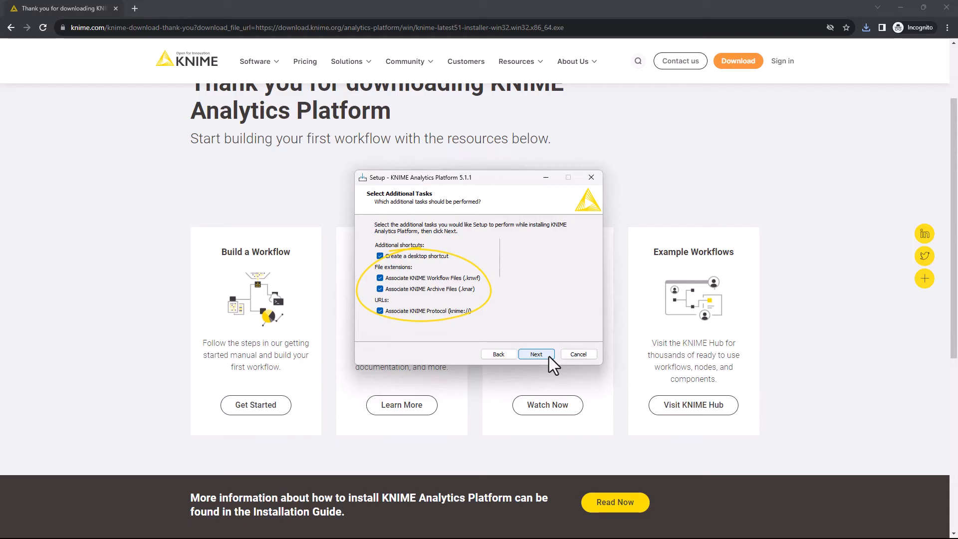
- Keep the desktop shortcut, file associations and the 14247 MB memory limit
click(536, 354)
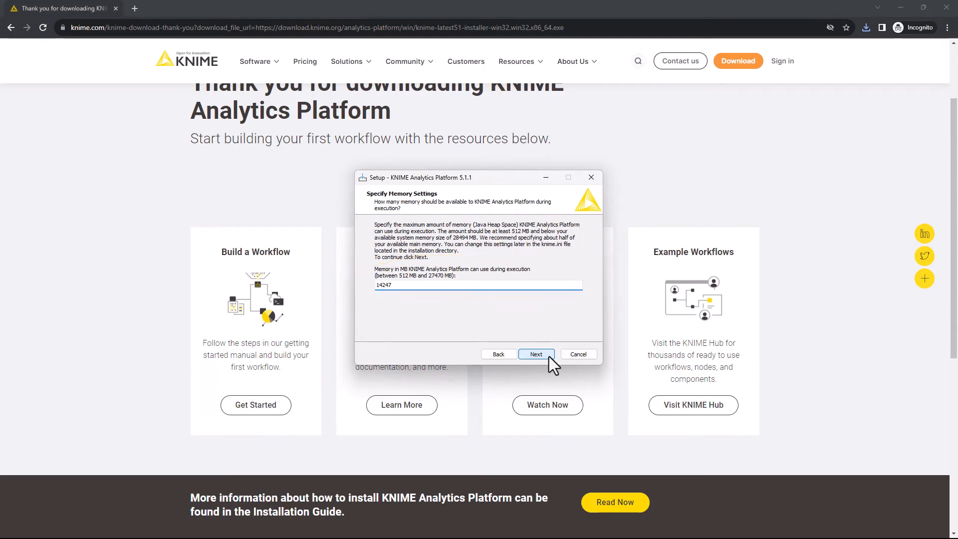
click(536, 354)
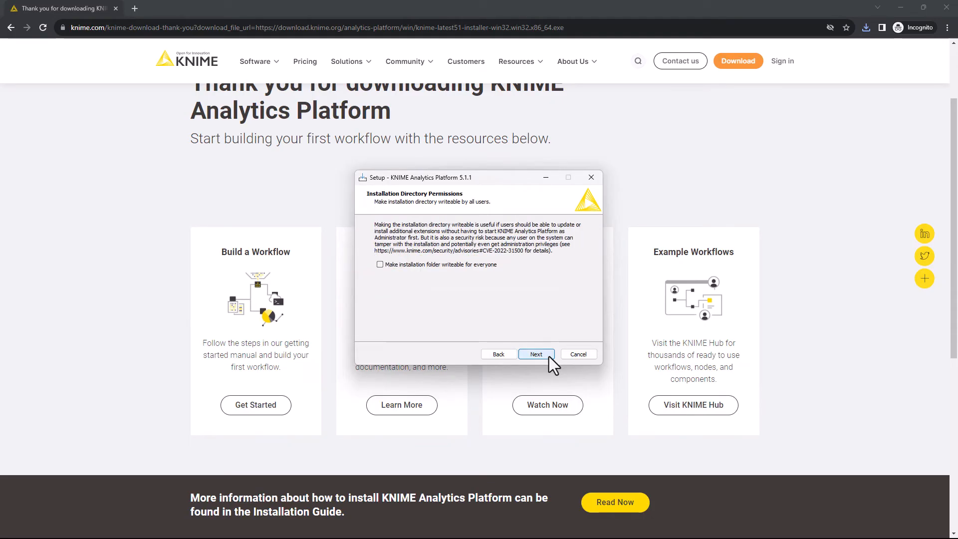
- Install KNIME 5.1.1 with a non-writeable folder, then finish and launch it
click(536, 354)
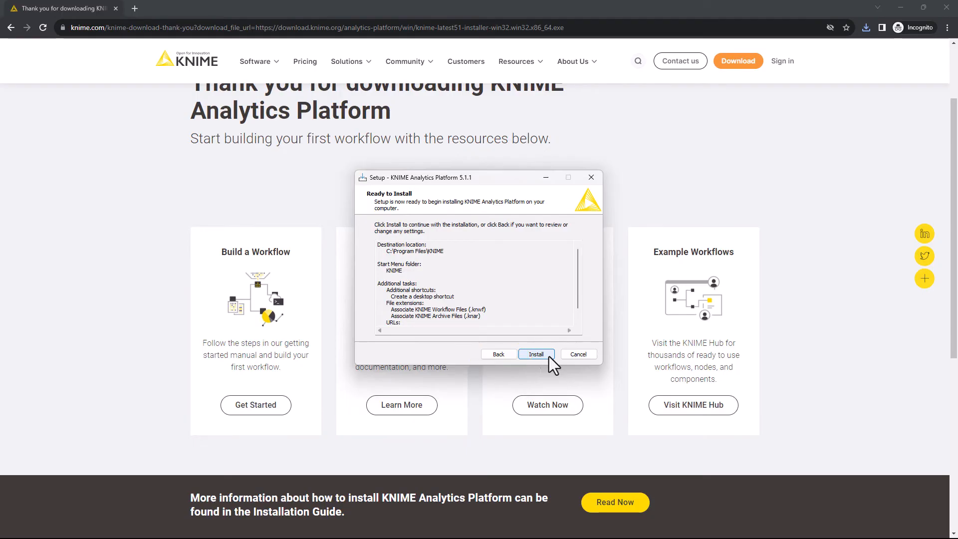
click(536, 353)
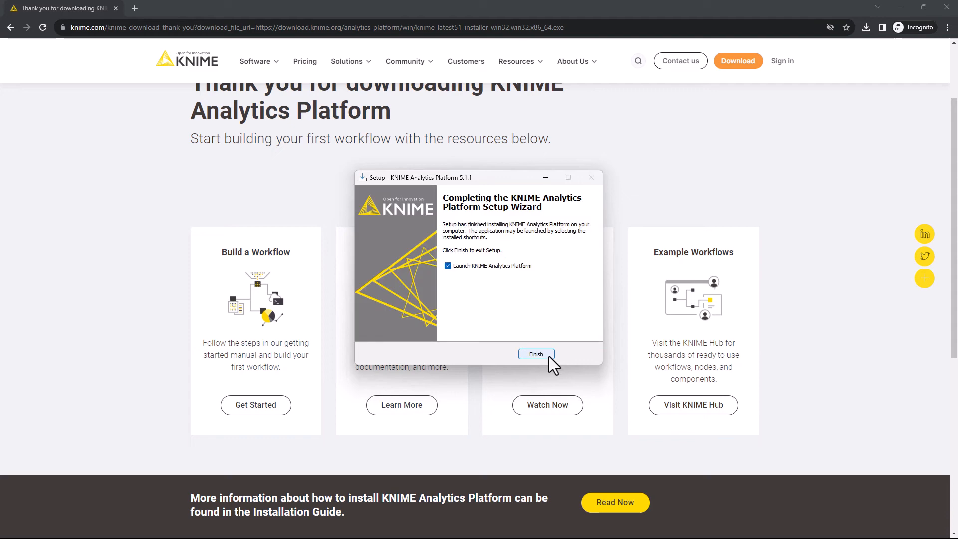
click(536, 354)
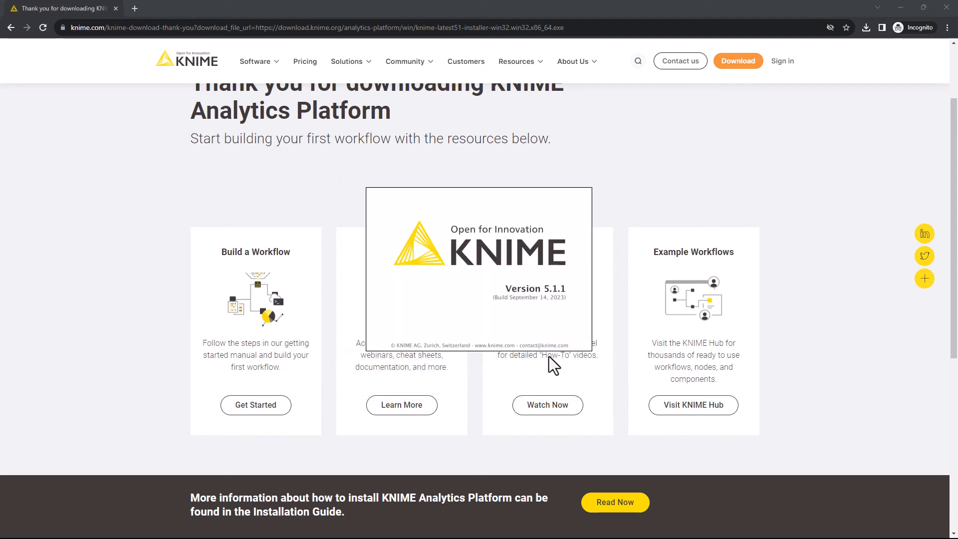